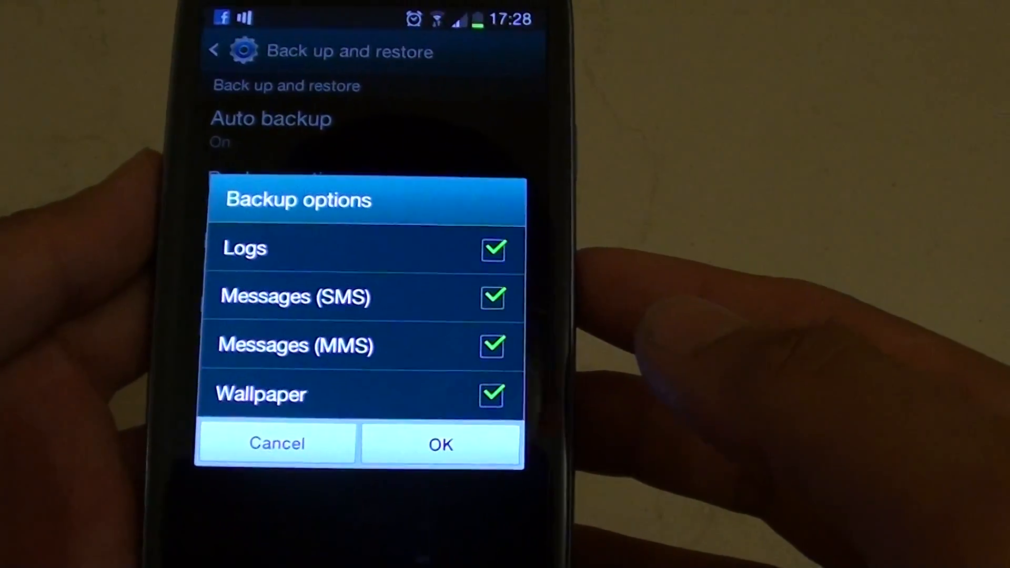
Confirm the backup options with Logs, SMS, MMS and Wallpaper all checked
left_click(441, 444)
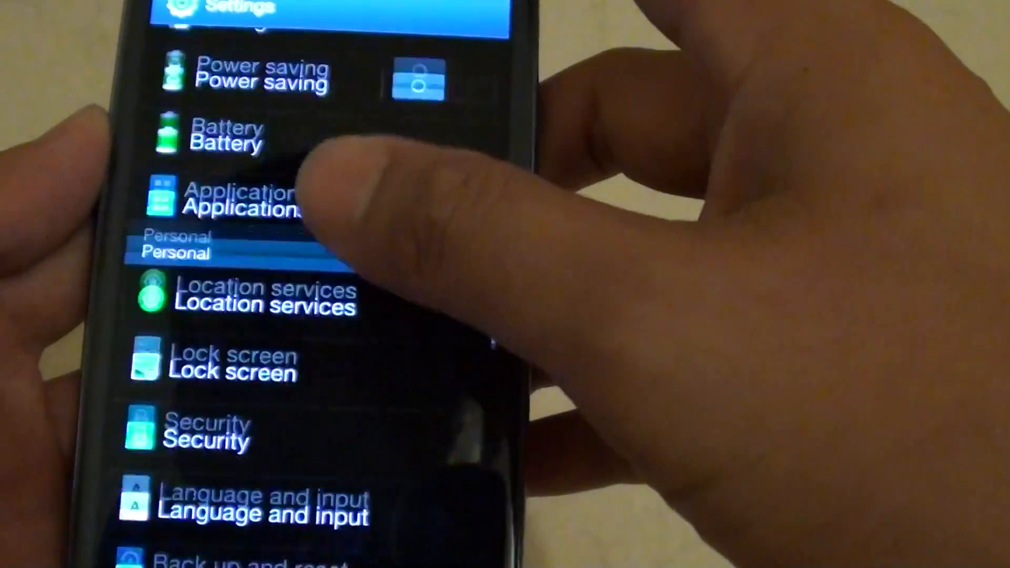
Scroll down Settings and open the Samsung account's Device backup page
scroll("down", 3)
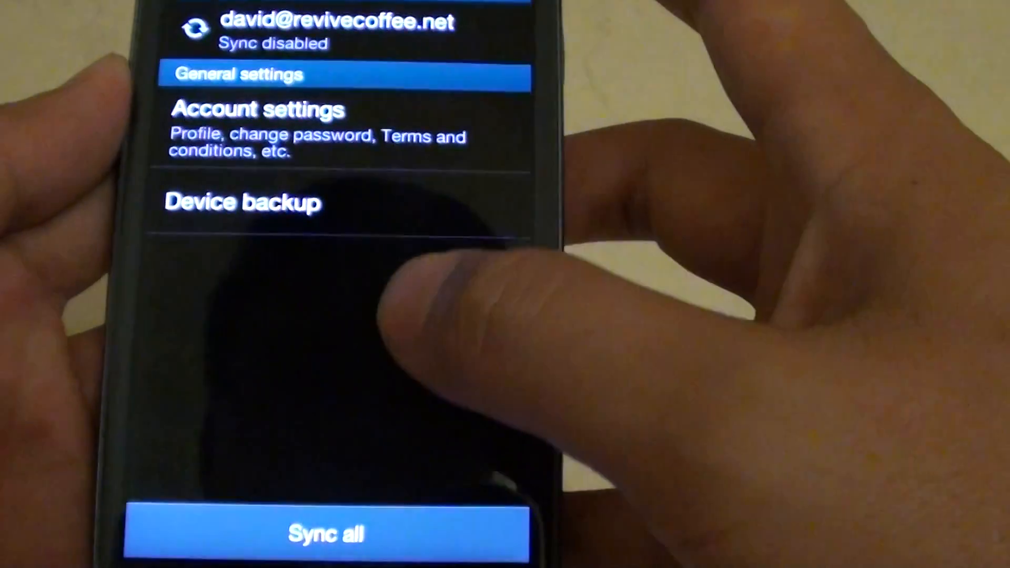
scroll("down", 3)
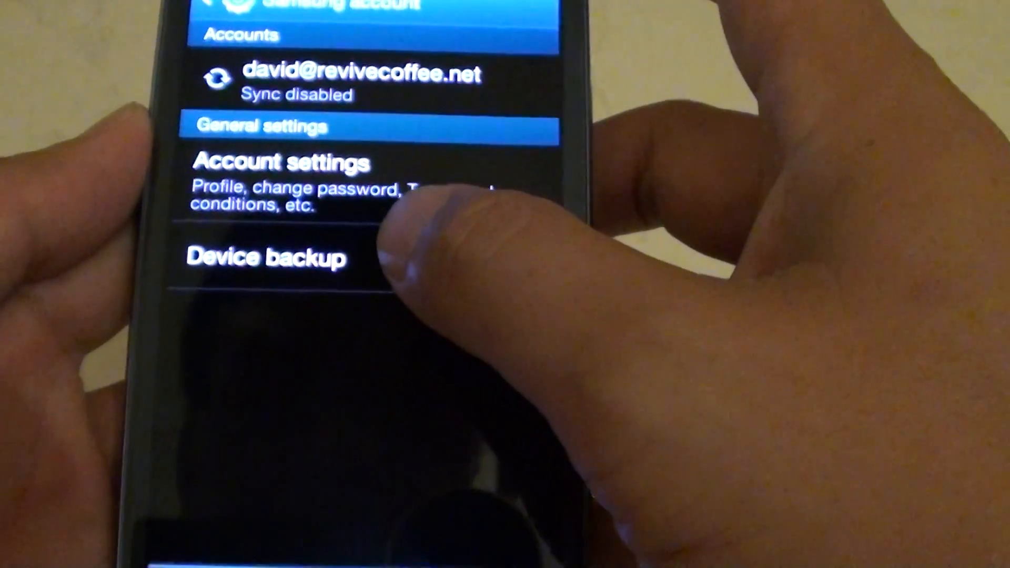
left_click(267, 256)
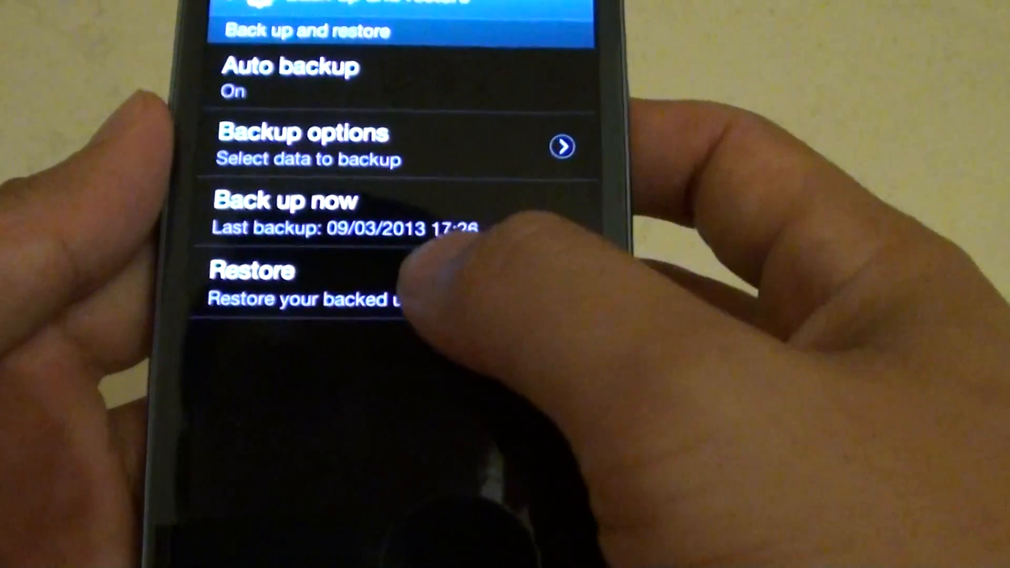
Open the Restore page listing Logs, SMS, MMS and Wallpaper backups
left_click(252, 271)
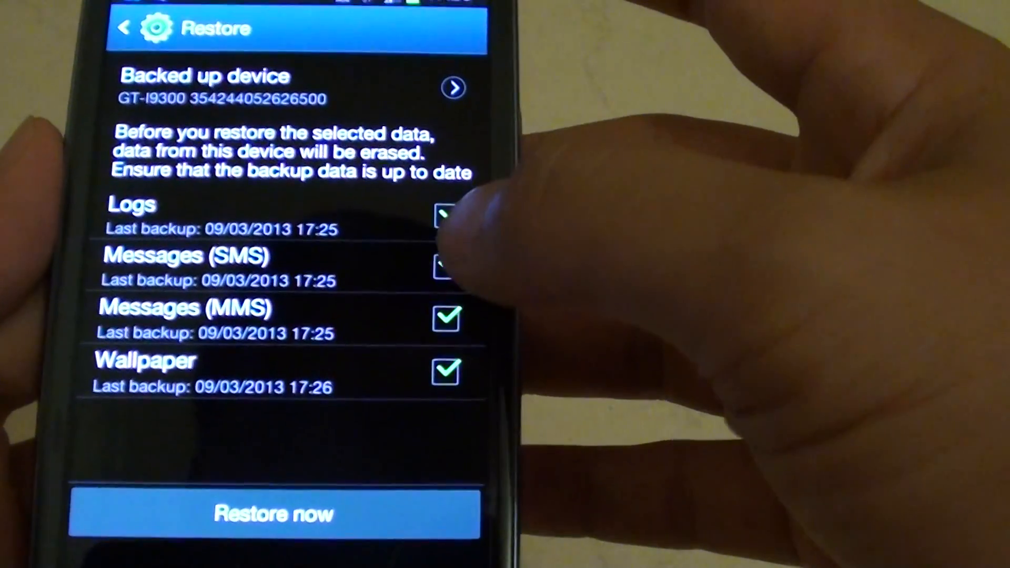
Deselect Logs and Wallpaper so only Messages (SMS) and Messages (MMS) stay selected
left_click(445, 216)
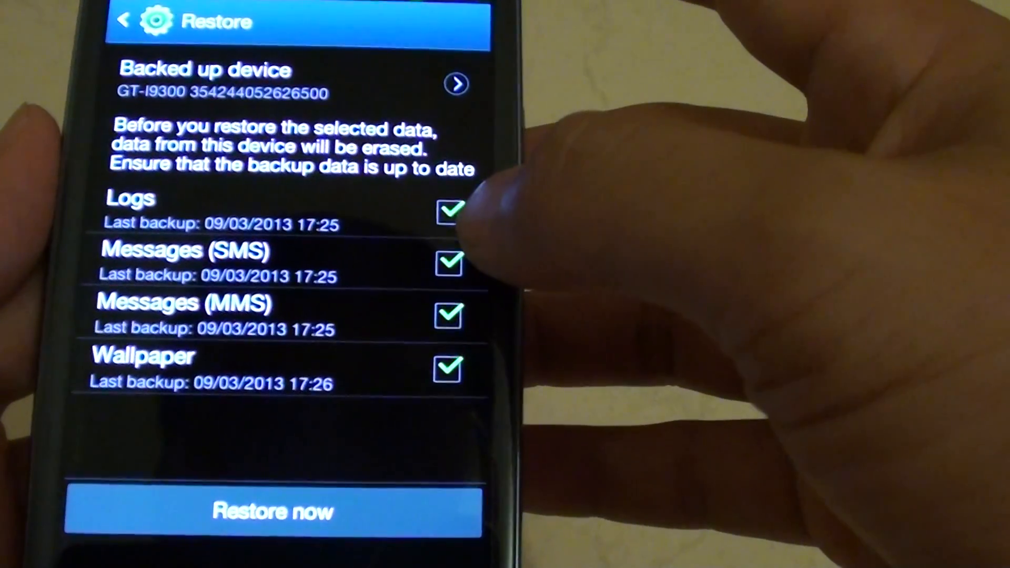
left_click(449, 213)
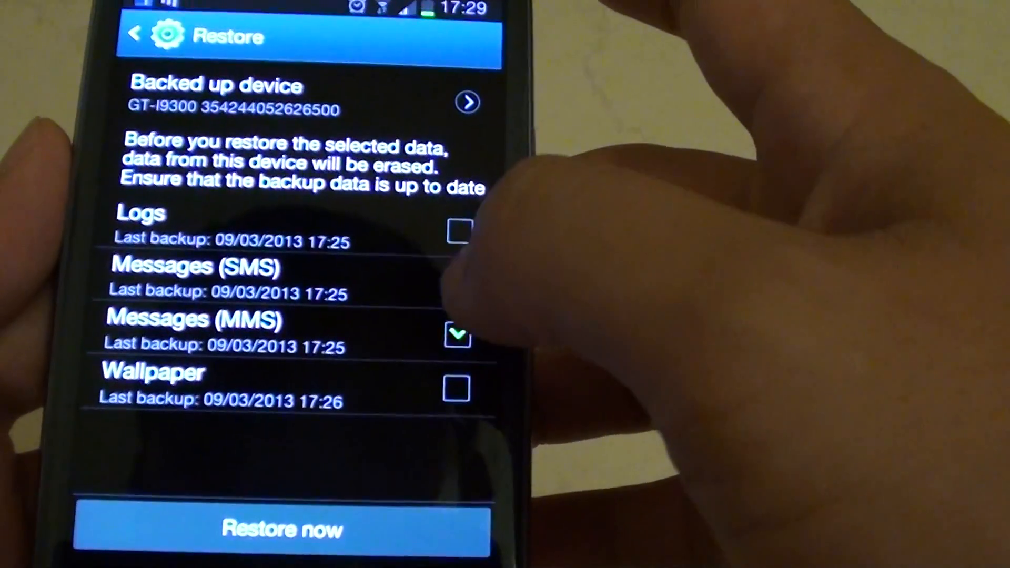
left_click(466, 282)
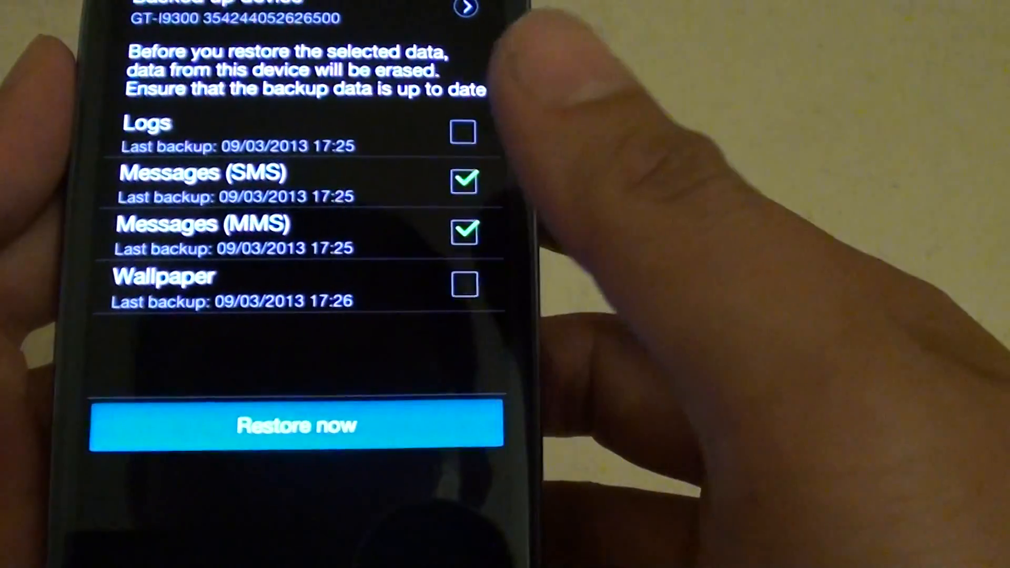
Run the SMS and MMS restore, then return to the device backup page
left_click(290, 425)
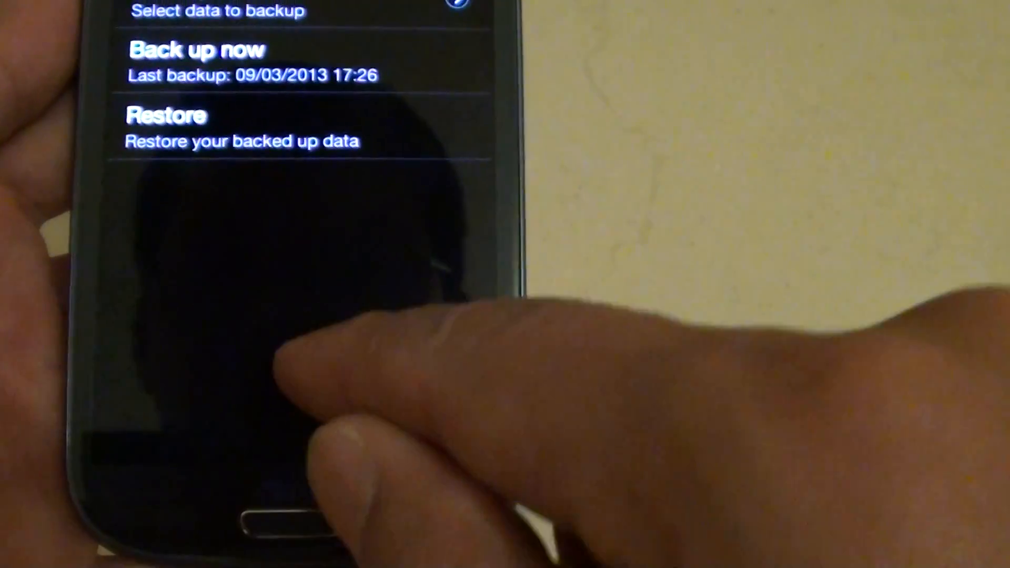
scroll("down", 3)
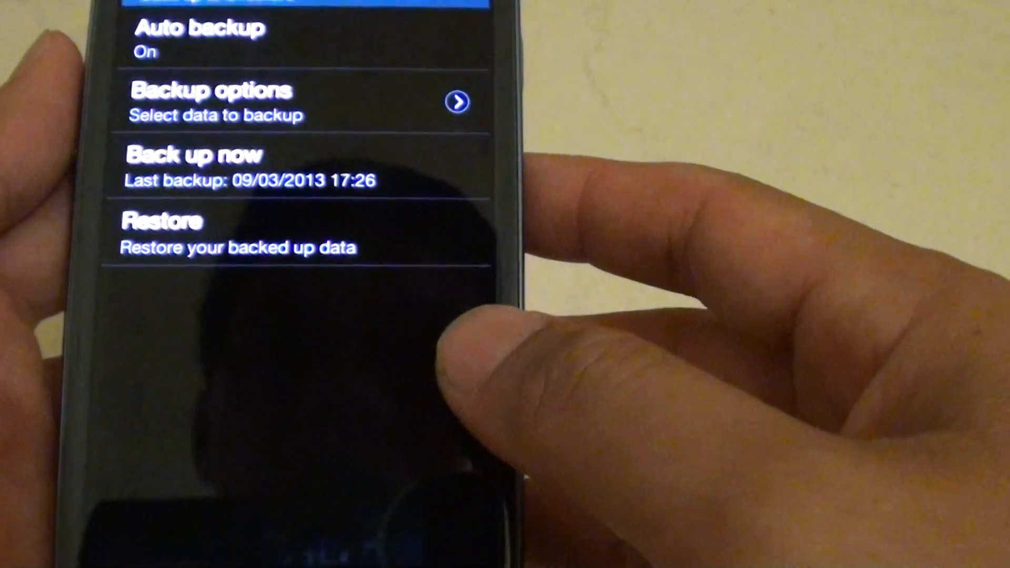